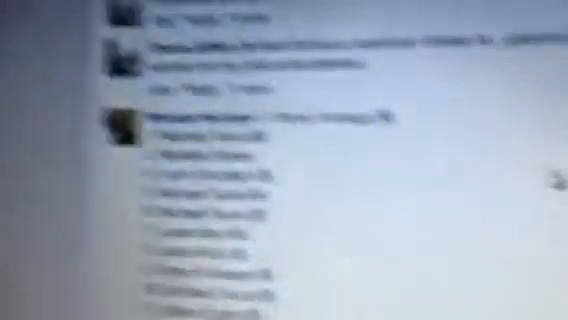
- Generate a random winning number between 1 and 25, drawing the result 1
{"action": "scroll", "scroll_direction": "down", "scroll_amount": 3}
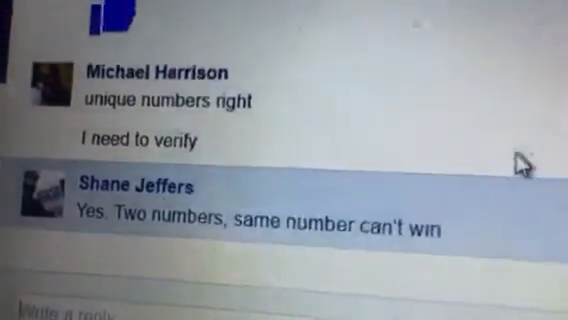
{"action": "scroll", "scroll_direction": "down", "scroll_amount": 3}
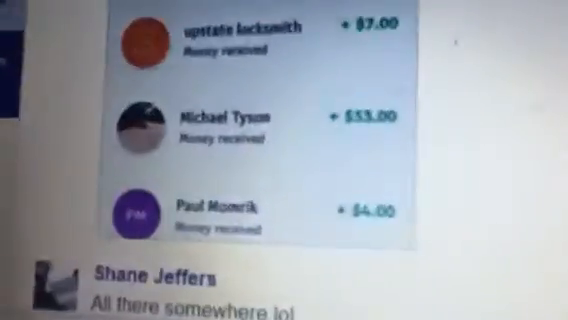
{"action": "scroll", "scroll_direction": "down", "scroll_amount": 3}
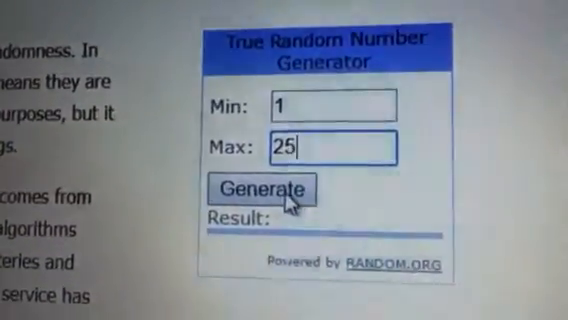
{"action": "left_click", "coordinate": [264, 190]}
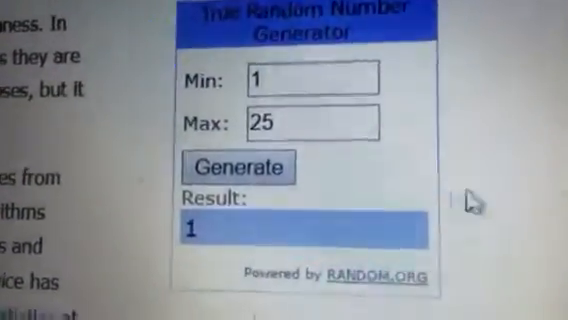
{"action": "left_click", "coordinate": [248, 168]}
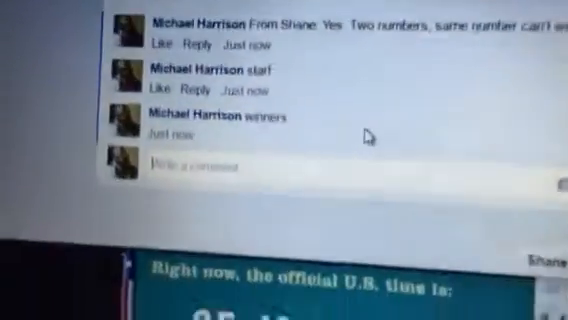
{"action": "scroll", "scroll_direction": "down", "scroll_amount": 3}
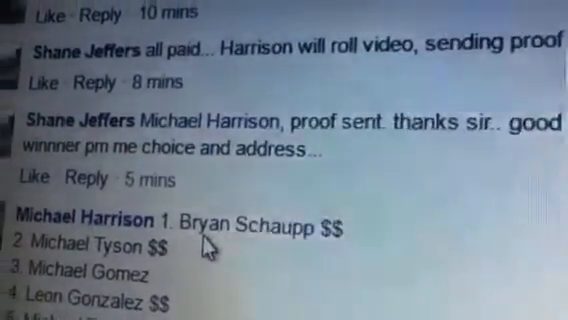
{"action": "scroll", "scroll_direction": "down", "scroll_amount": 3}
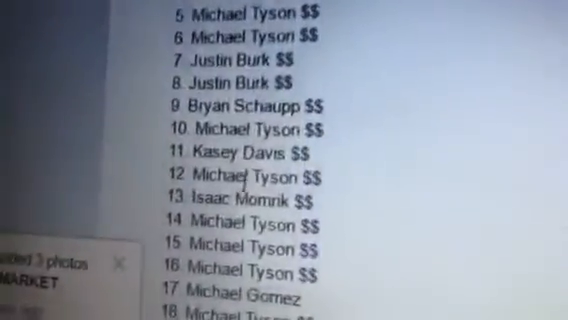